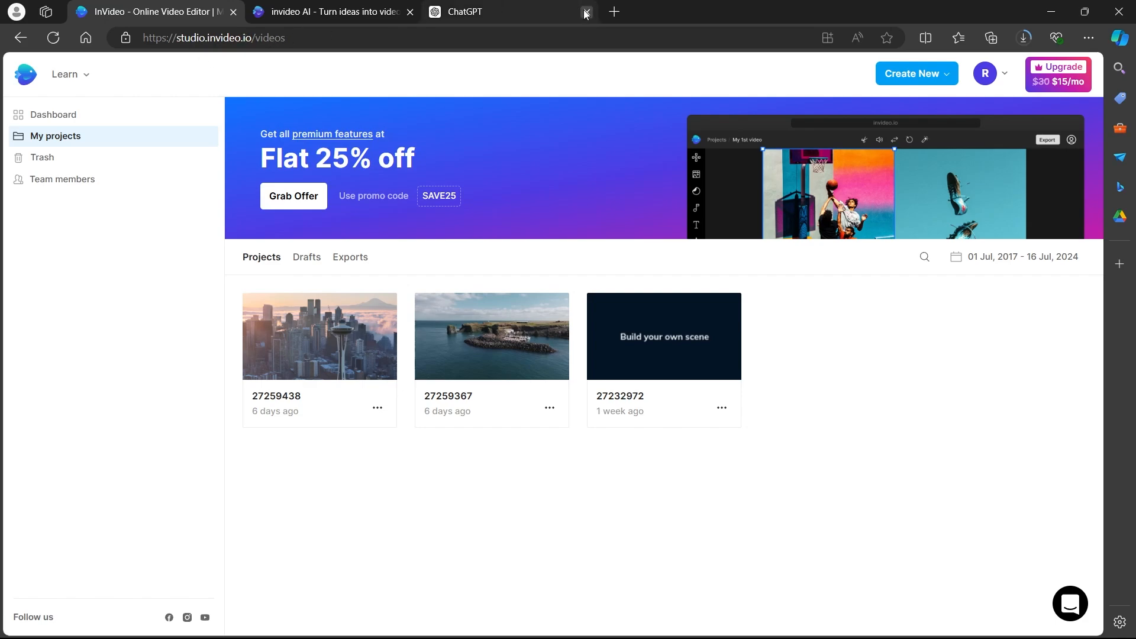
# Close the ChatGPT tab and show the Create New options on My projects
pyautogui.click(585, 12)
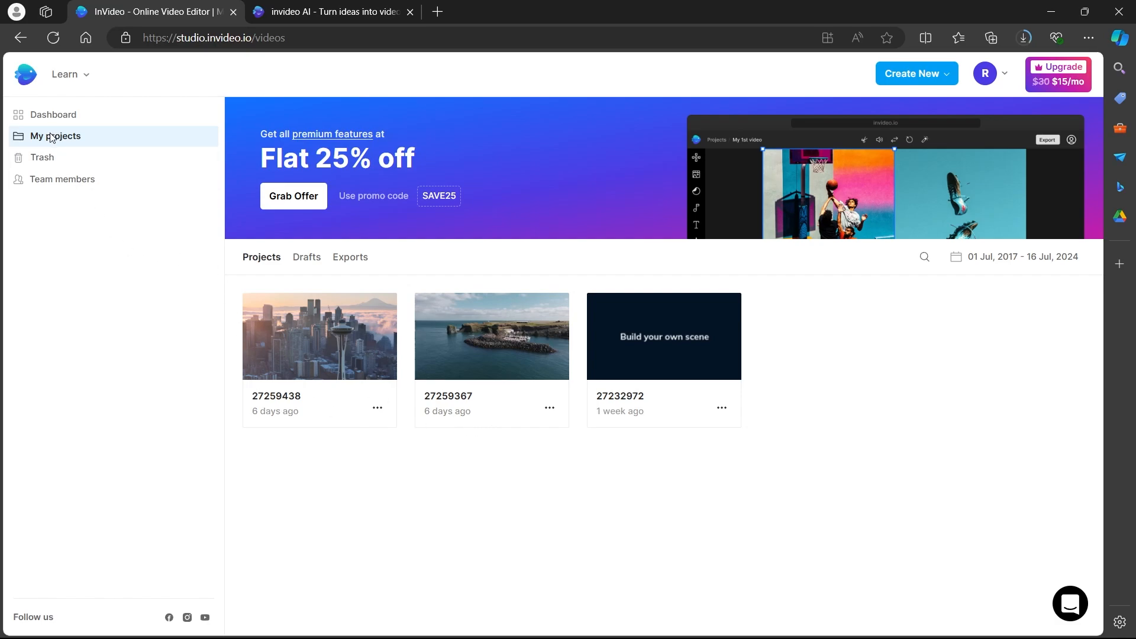
pyautogui.moveTo(915, 74)
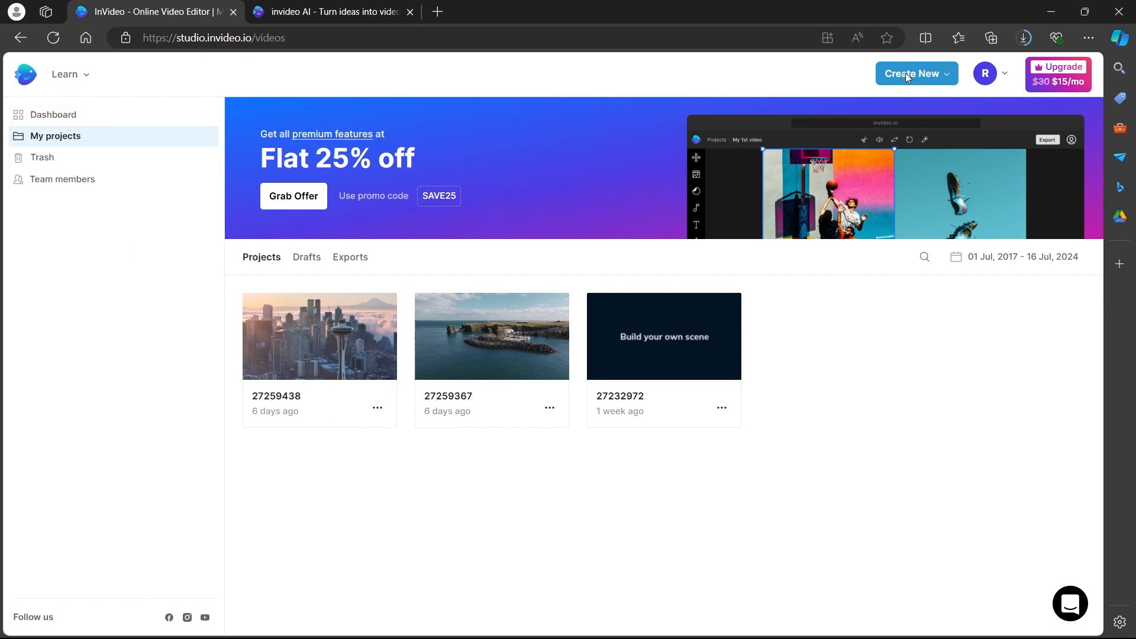
pyautogui.click(914, 74)
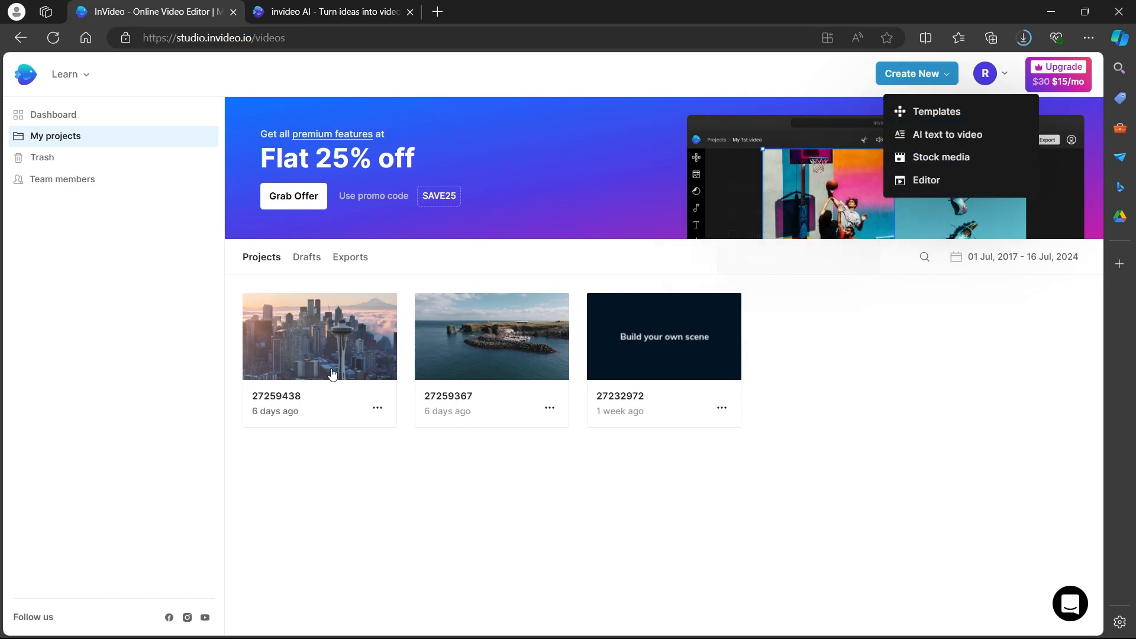
pyautogui.moveTo(345, 338)
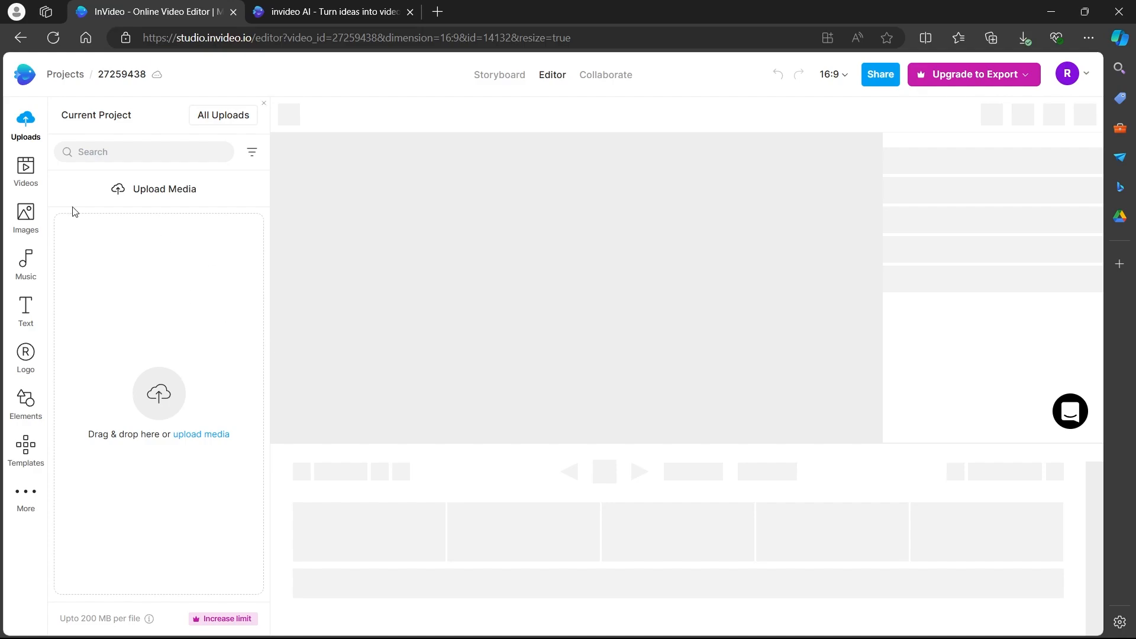
pyautogui.moveTo(104, 571)
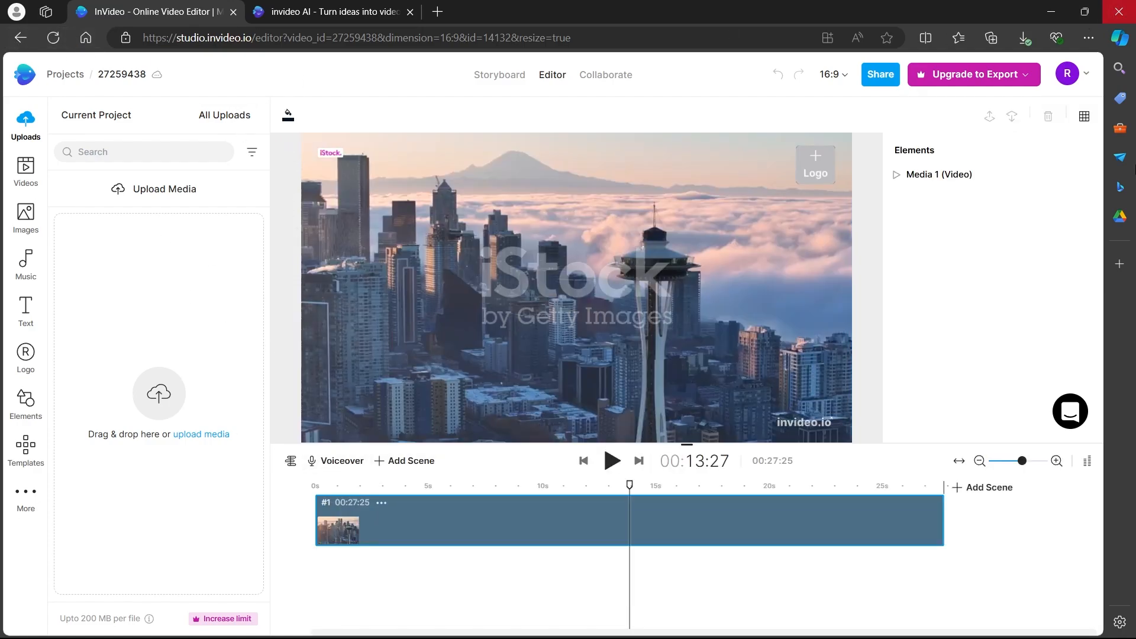
pyautogui.moveTo(165, 329)
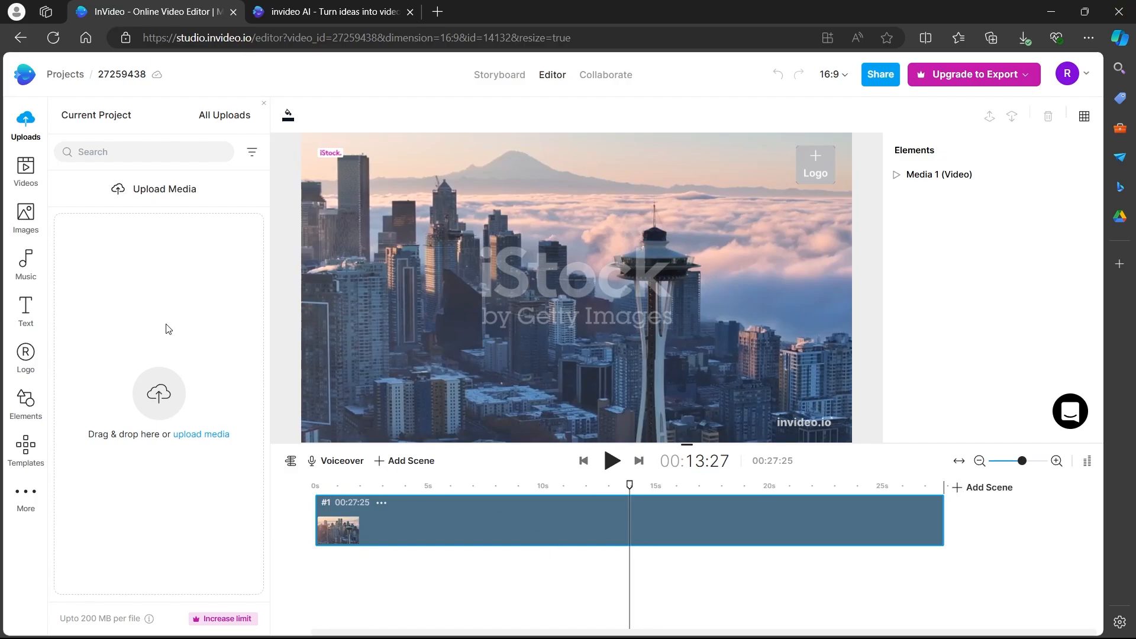
pyautogui.moveTo(281, 248)
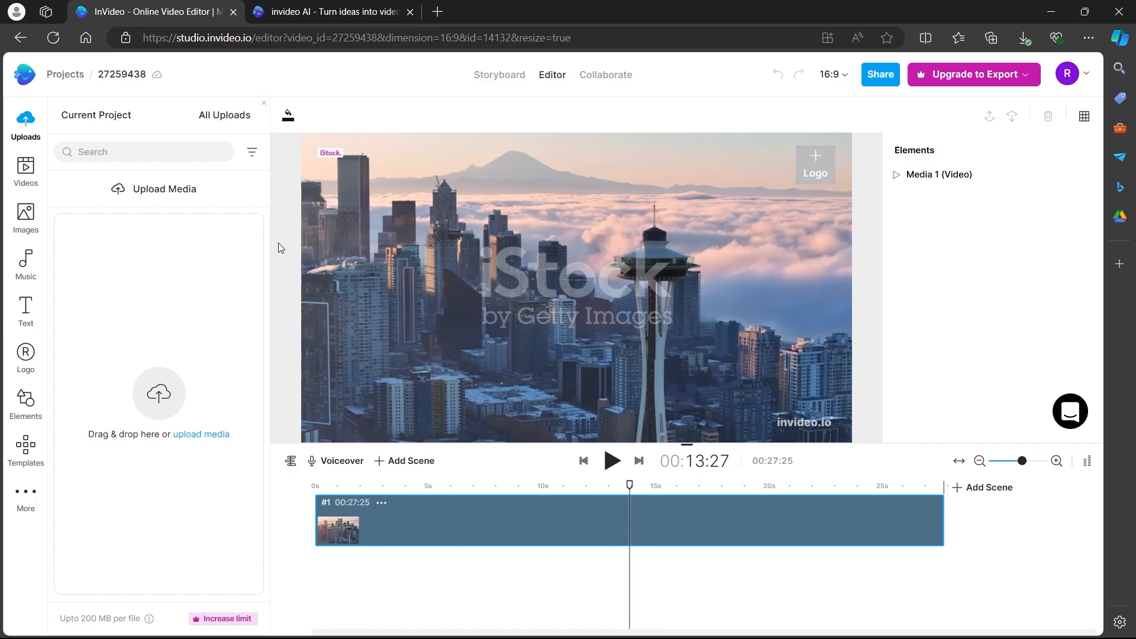
pyautogui.moveTo(74, 291)
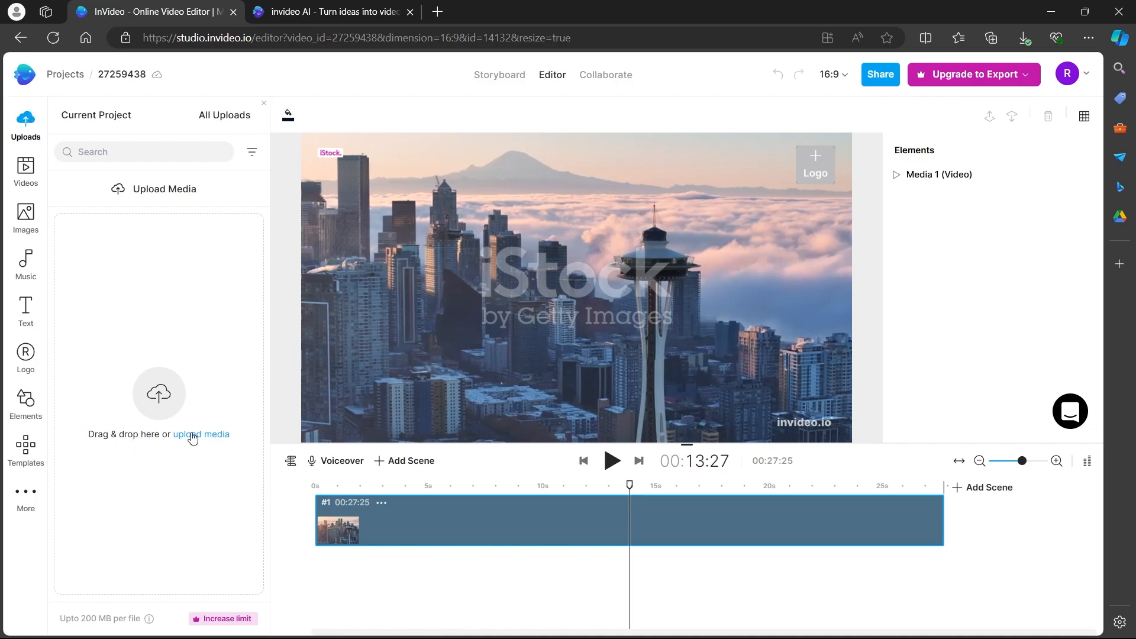
# Start a media upload and browse the computer's files from the Desktop
pyautogui.click(201, 434)
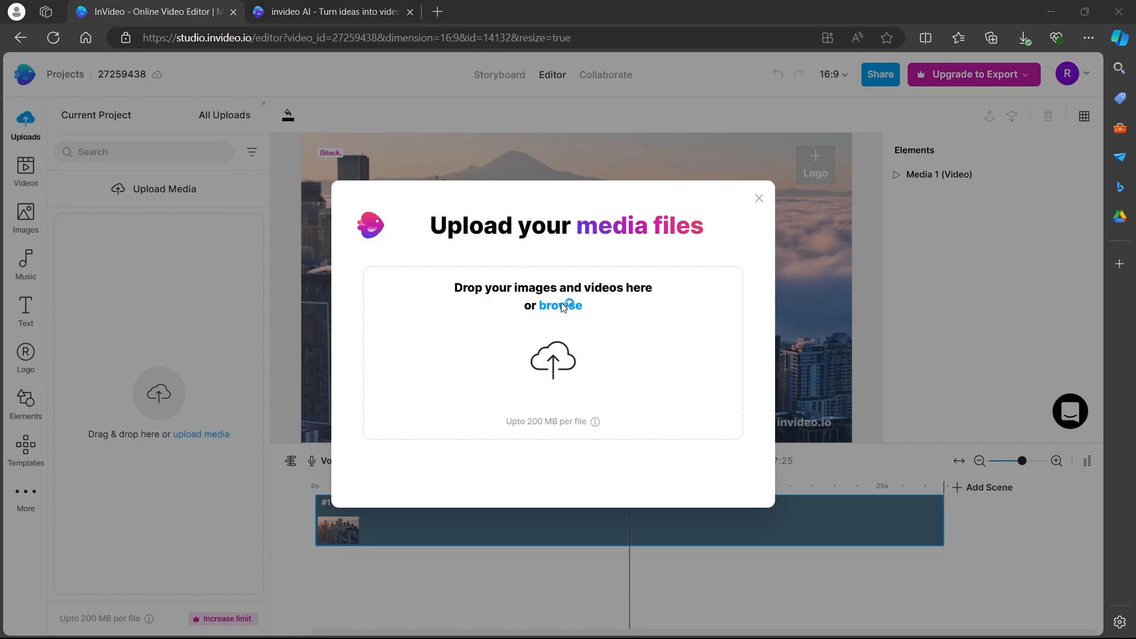
pyautogui.click(560, 305)
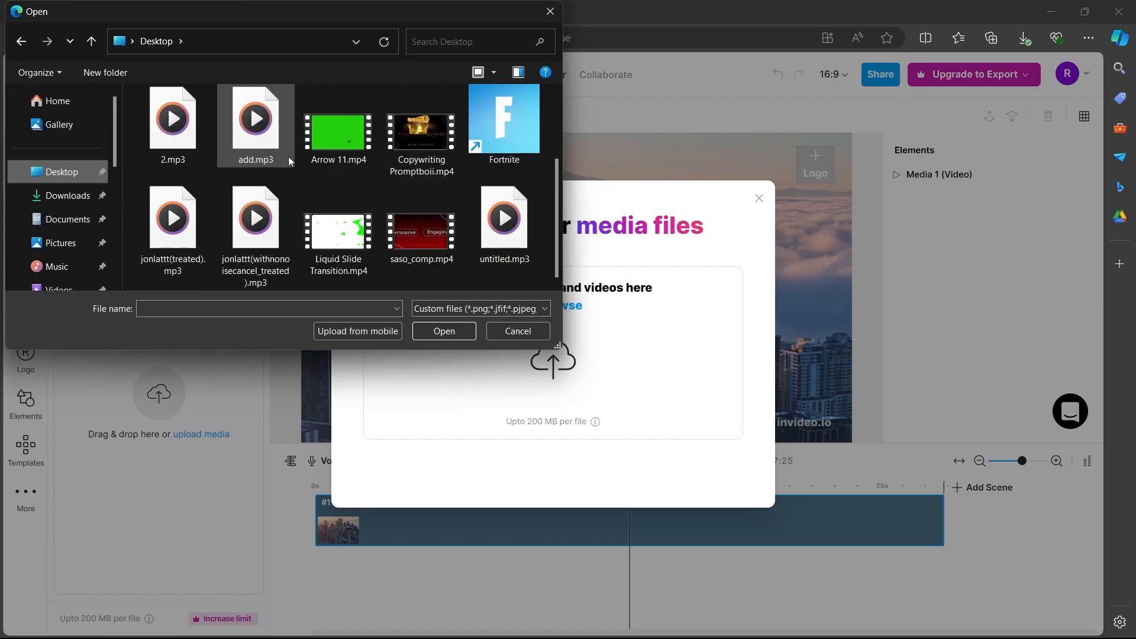
# Select 5.mp3 in the ProjectJon folder and confirm it for upload
pyautogui.scroll(3)
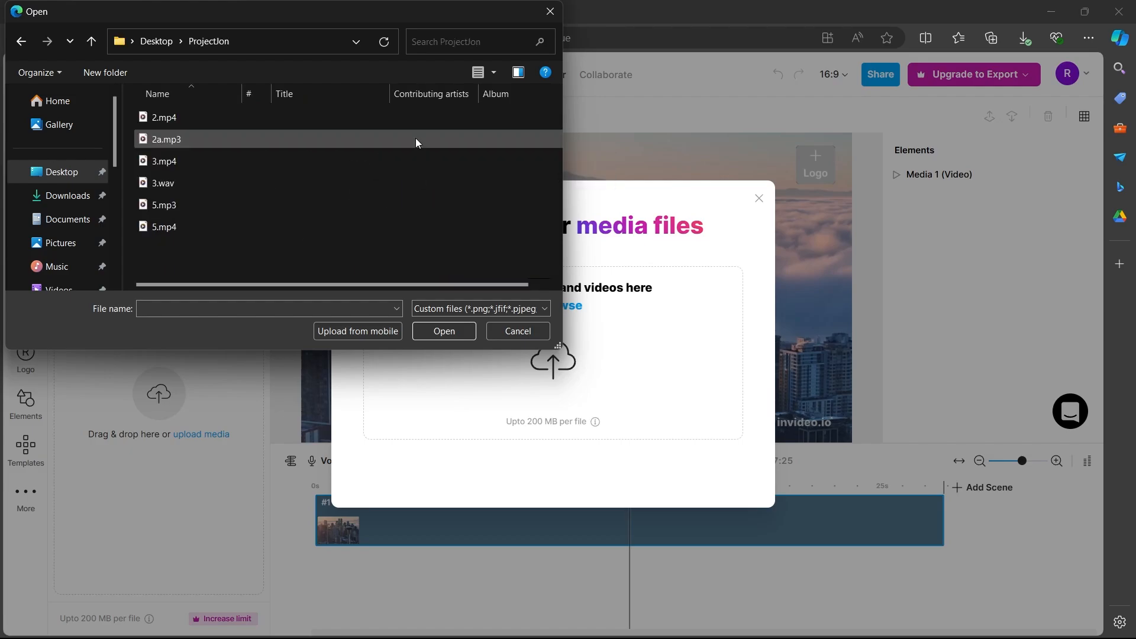
pyautogui.click(164, 204)
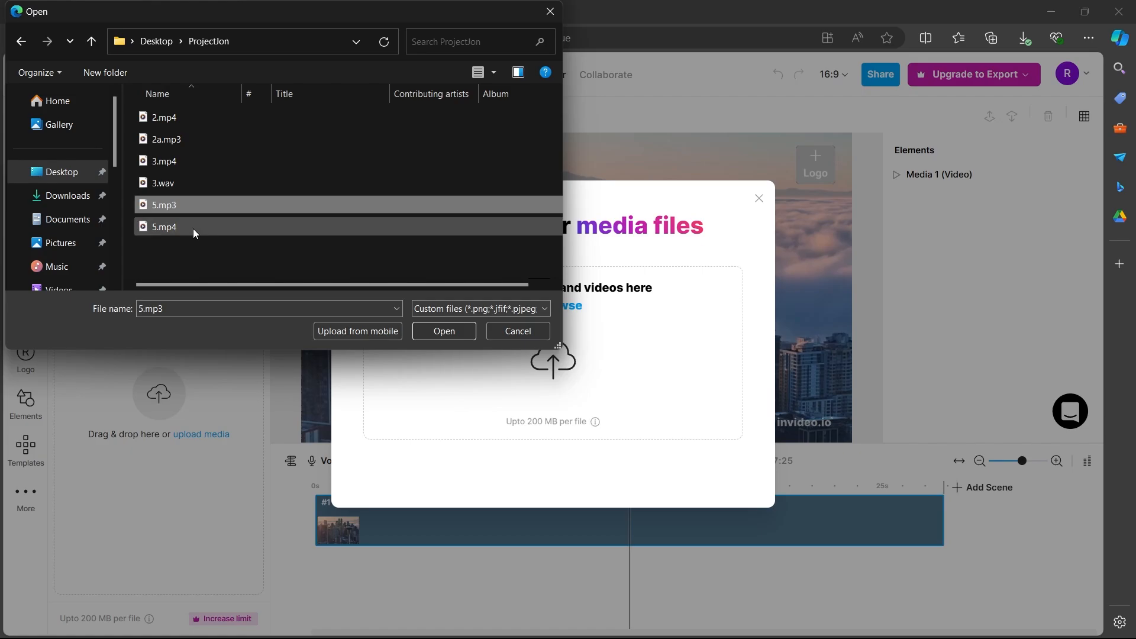
pyautogui.click(443, 331)
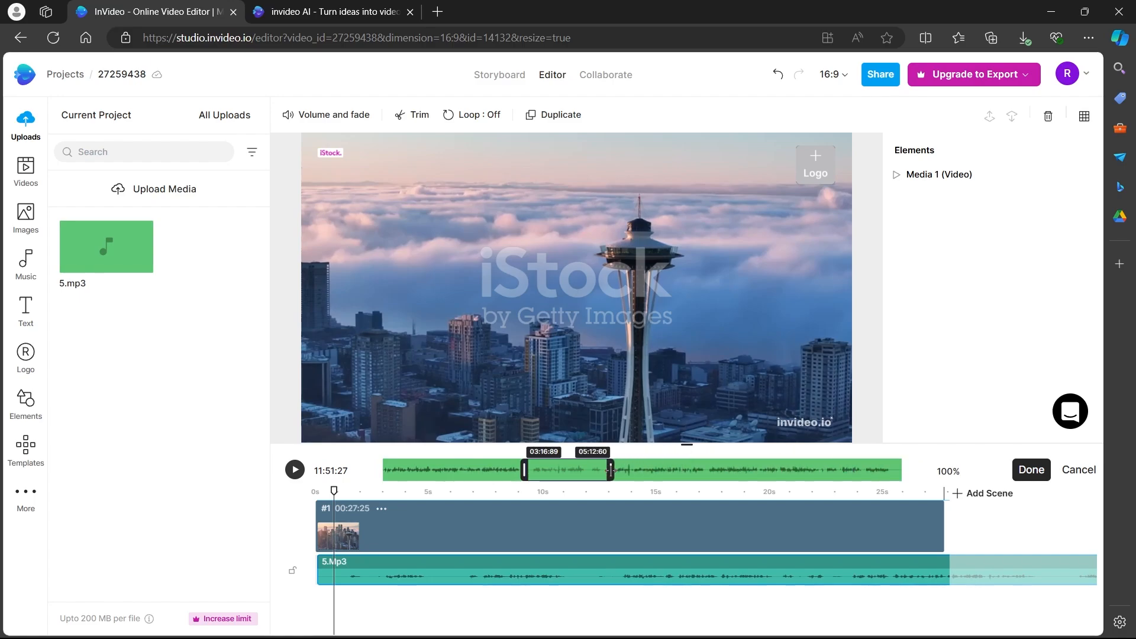
# Apply the trim on the 5.mp3 audio track with Done
pyautogui.click(1030, 470)
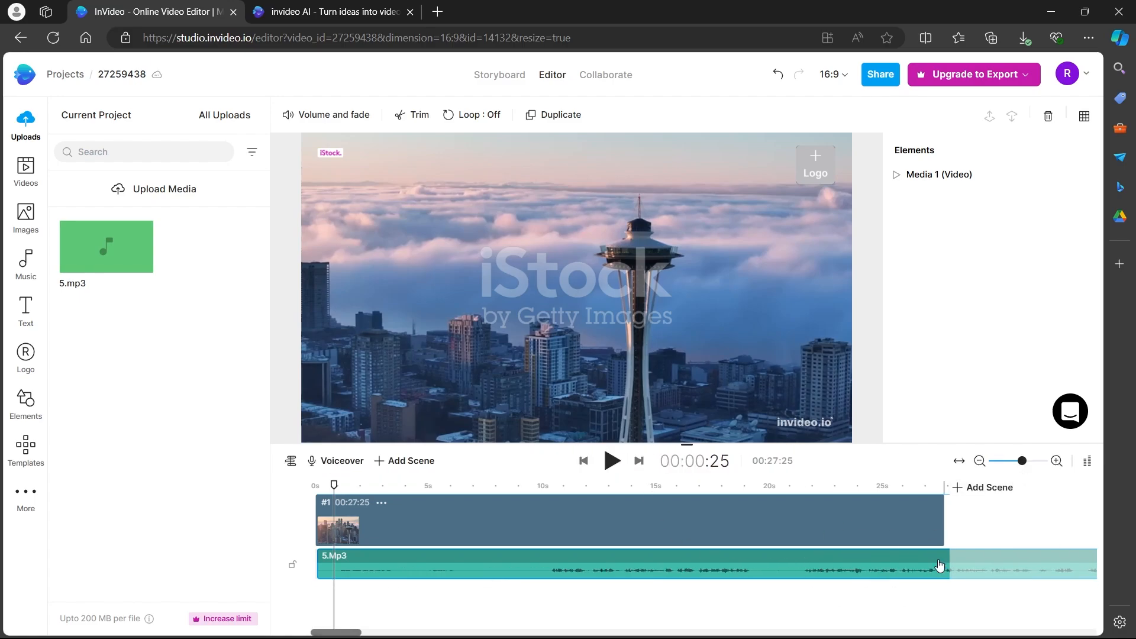
pyautogui.moveTo(572, 571)
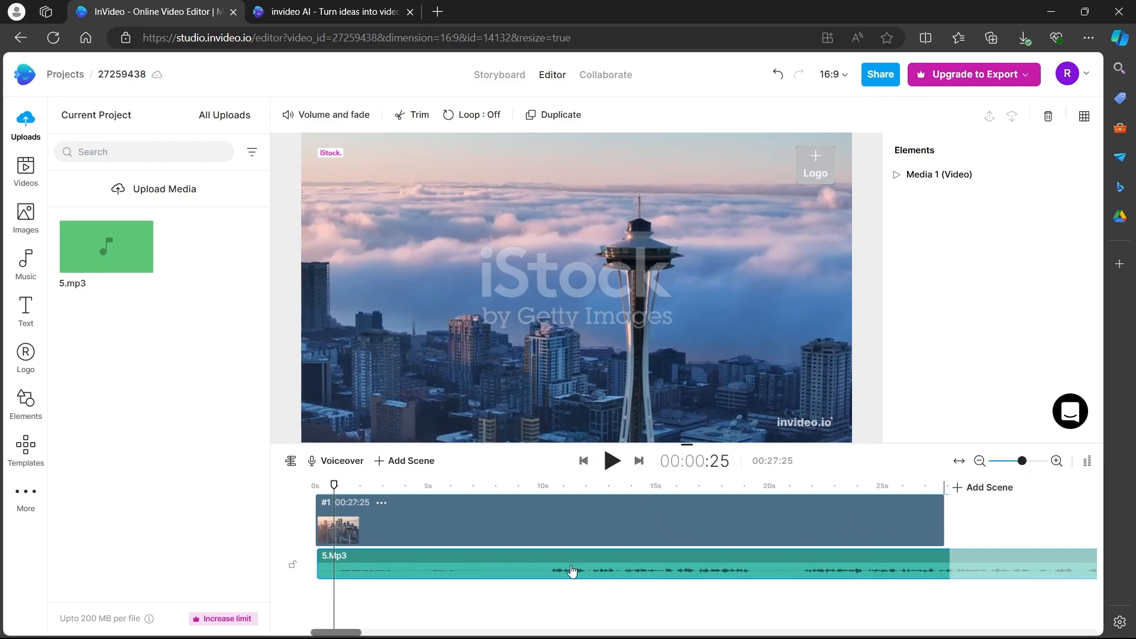